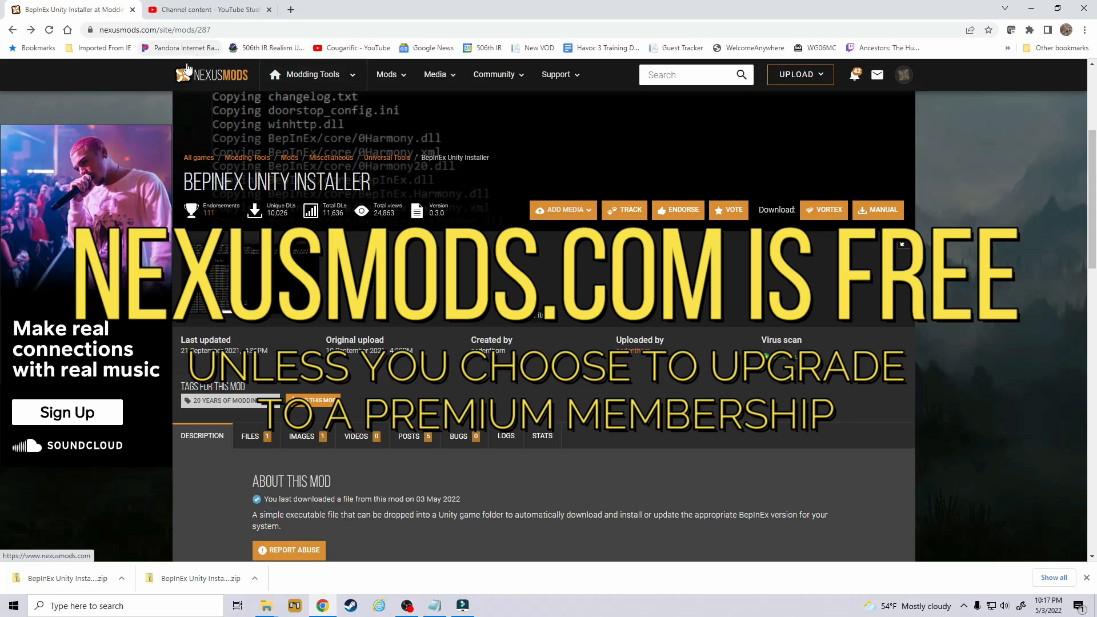
{"action": "mouse_move", "coordinate": [232, 81]}
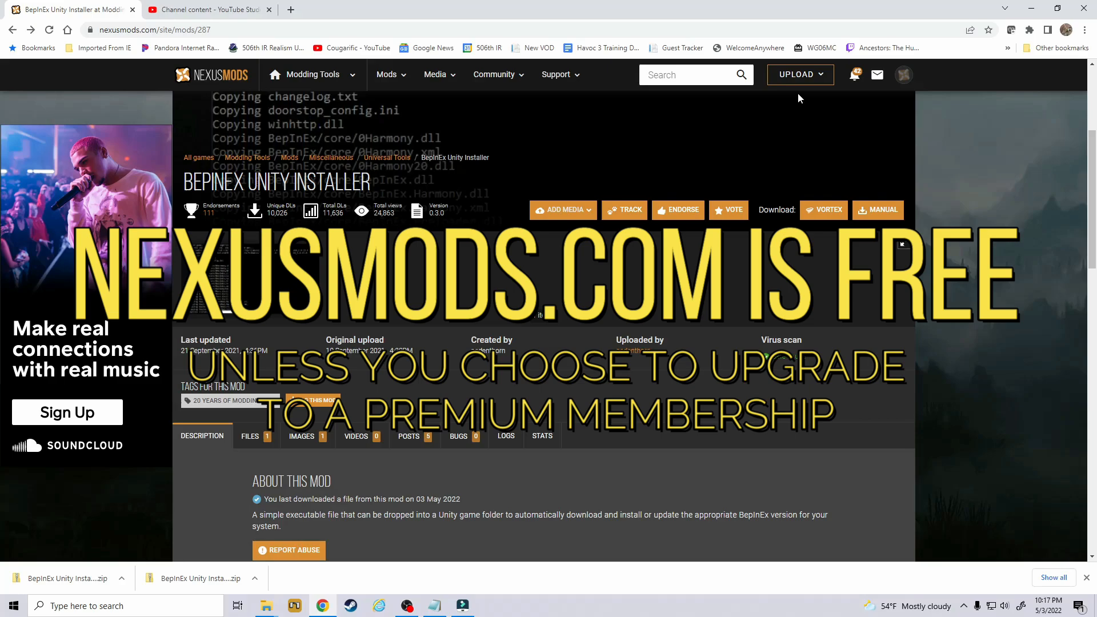
Open the signed-in account dropdown from the profile avatar on the BepInEx Unity Installer page
{"action": "left_click", "coordinate": [903, 74]}
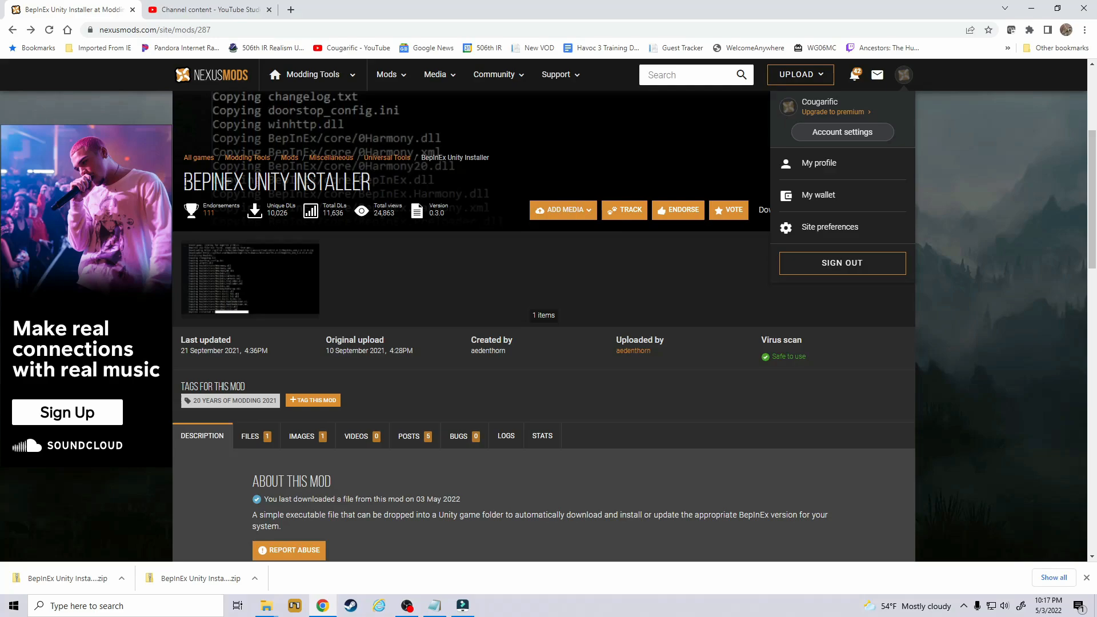
Close the account dropdown, returning to the BepInEx Unity Installer page
{"action": "double_click", "coordinate": [199, 181]}
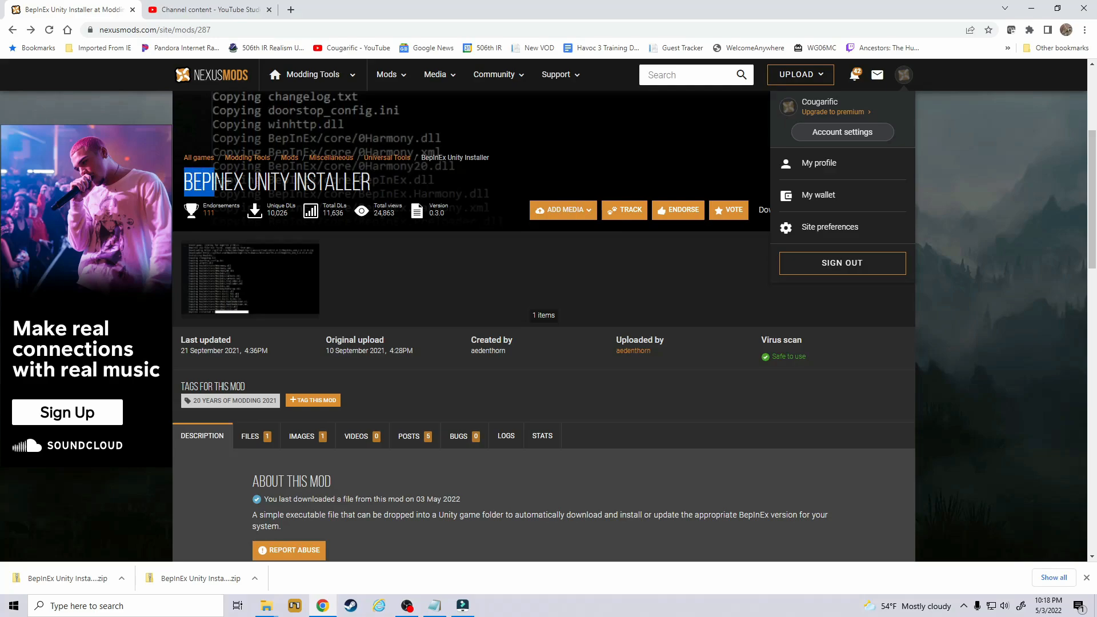
{"action": "double_click", "coordinate": [262, 181]}
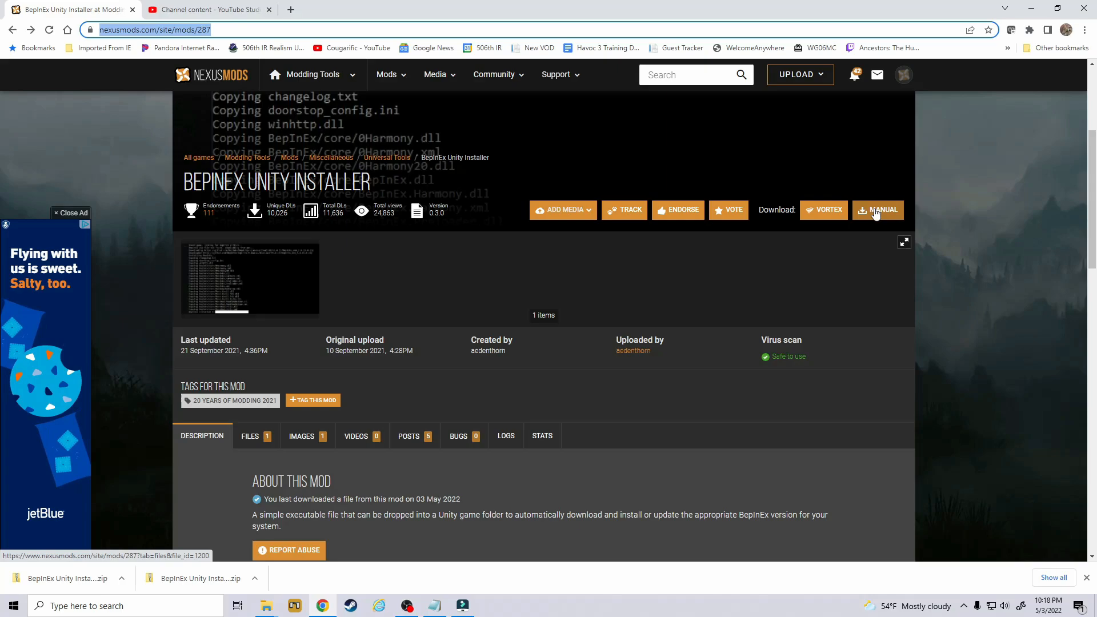
Download the BepInEx Unity Installer zip via Manual, Slow Download, and show it in its folder
{"action": "left_click", "coordinate": [878, 209]}
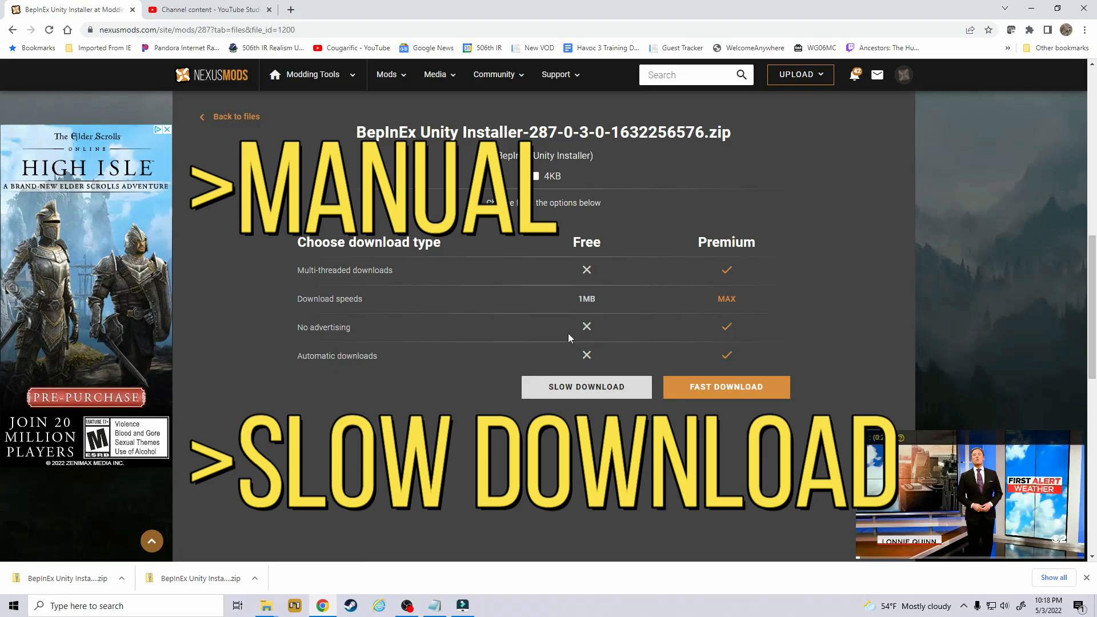
{"action": "mouse_move", "coordinate": [617, 355]}
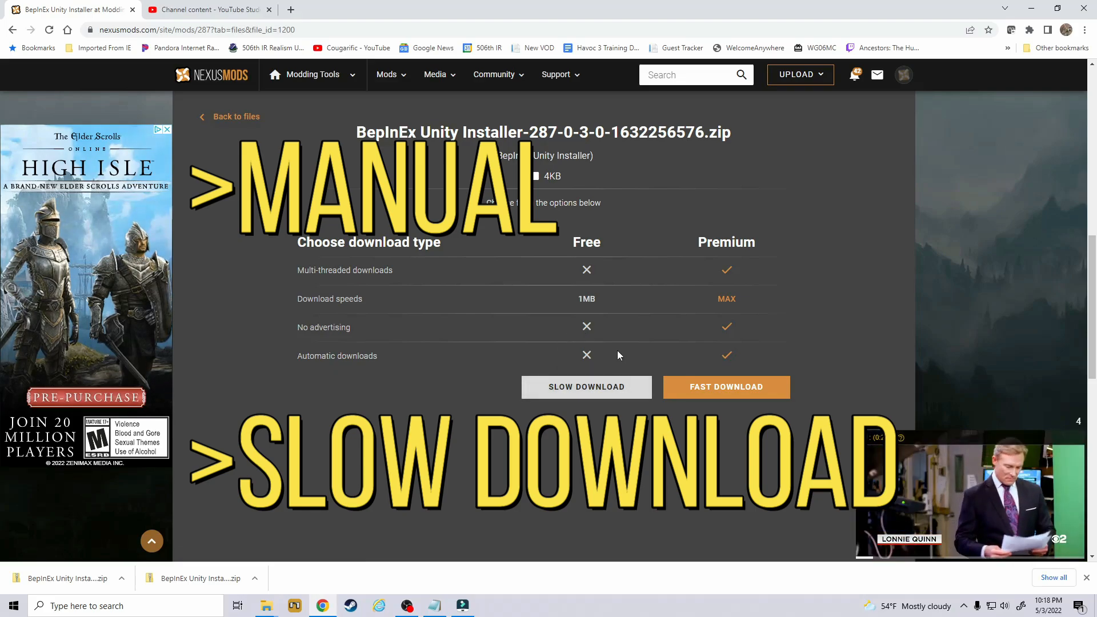
{"action": "left_click", "coordinate": [587, 386]}
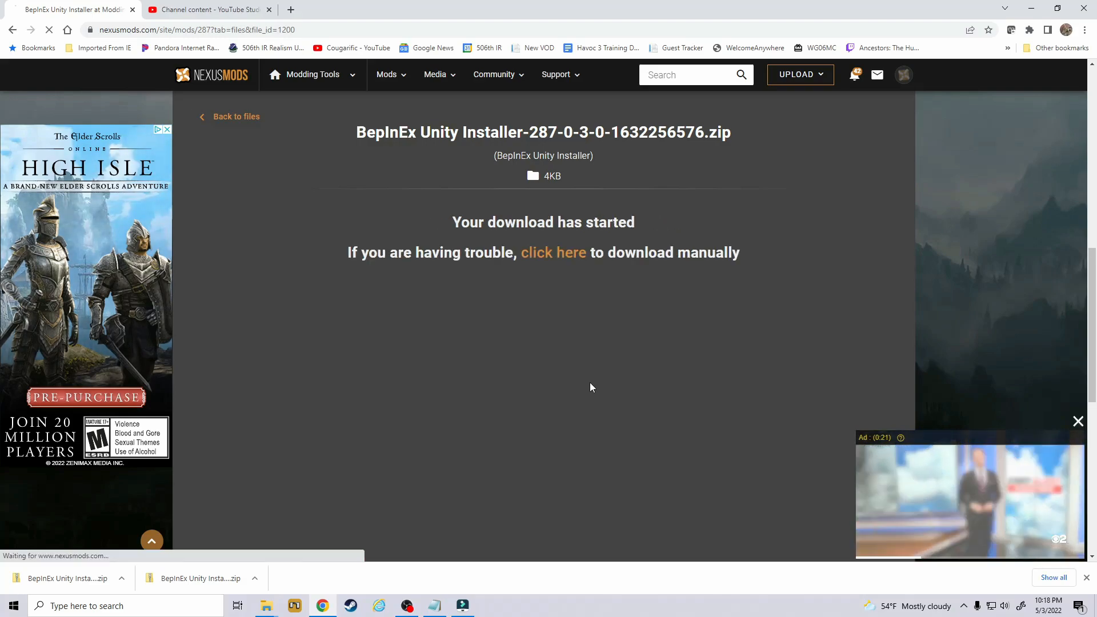
{"action": "left_click", "coordinate": [122, 579]}
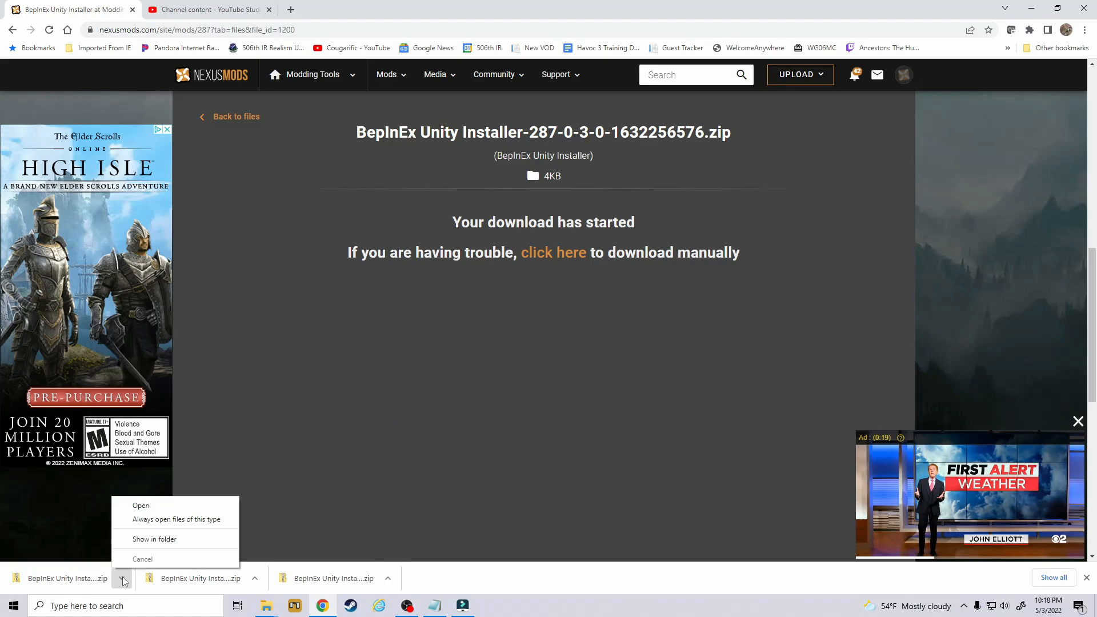
{"action": "left_click", "coordinate": [155, 539]}
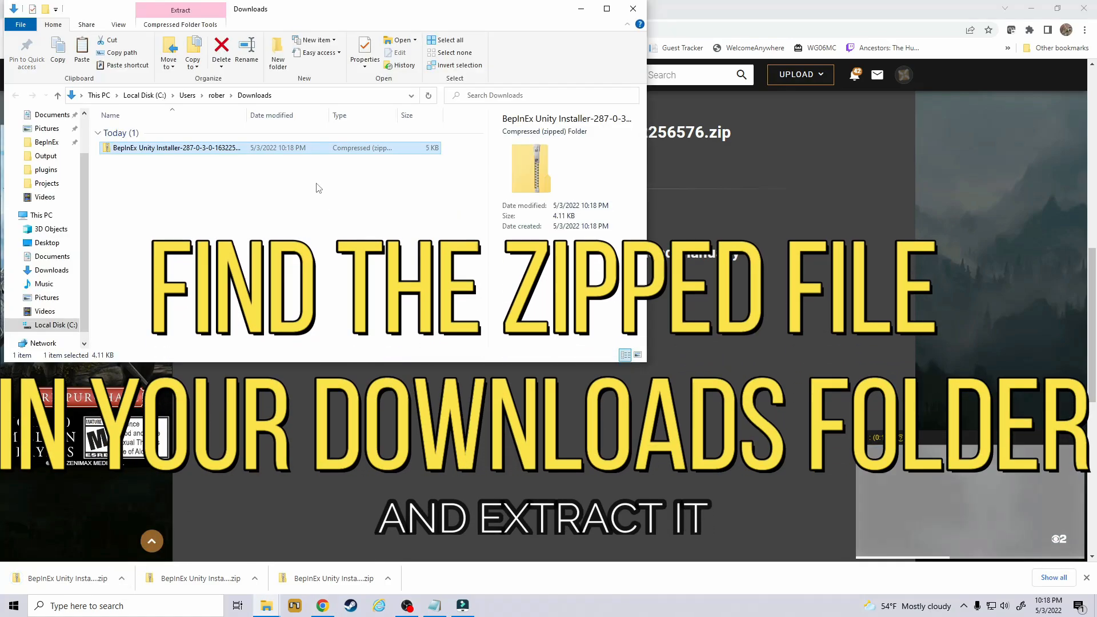
Extract the BepInEx Unity Installer zip and copy the extracted installer
{"action": "right_click", "coordinate": [175, 147]}
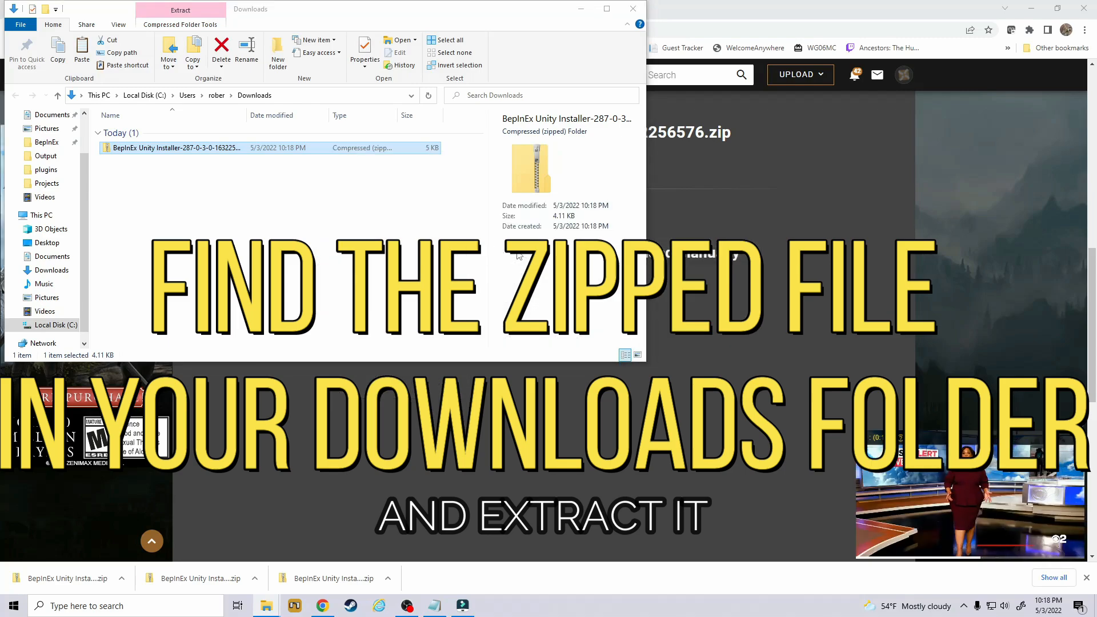
{"action": "left_click", "coordinate": [144, 178]}
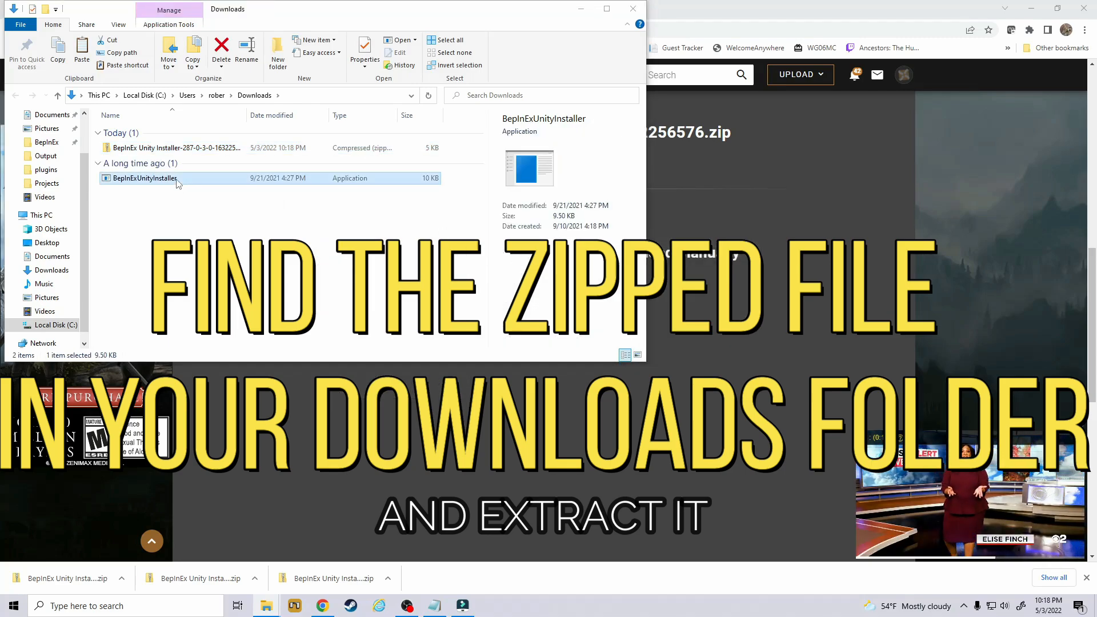
{"action": "right_click", "coordinate": [143, 179]}
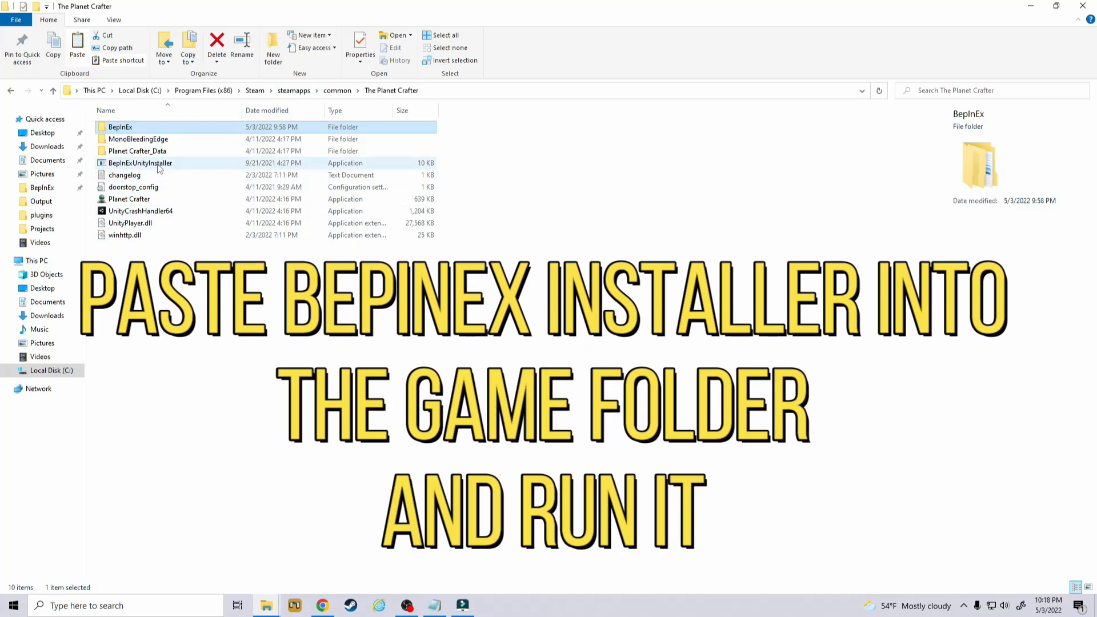
Run BepInExUnityInstaller, close its console window, and open the BepInEx folder
{"action": "double_click", "coordinate": [140, 163]}
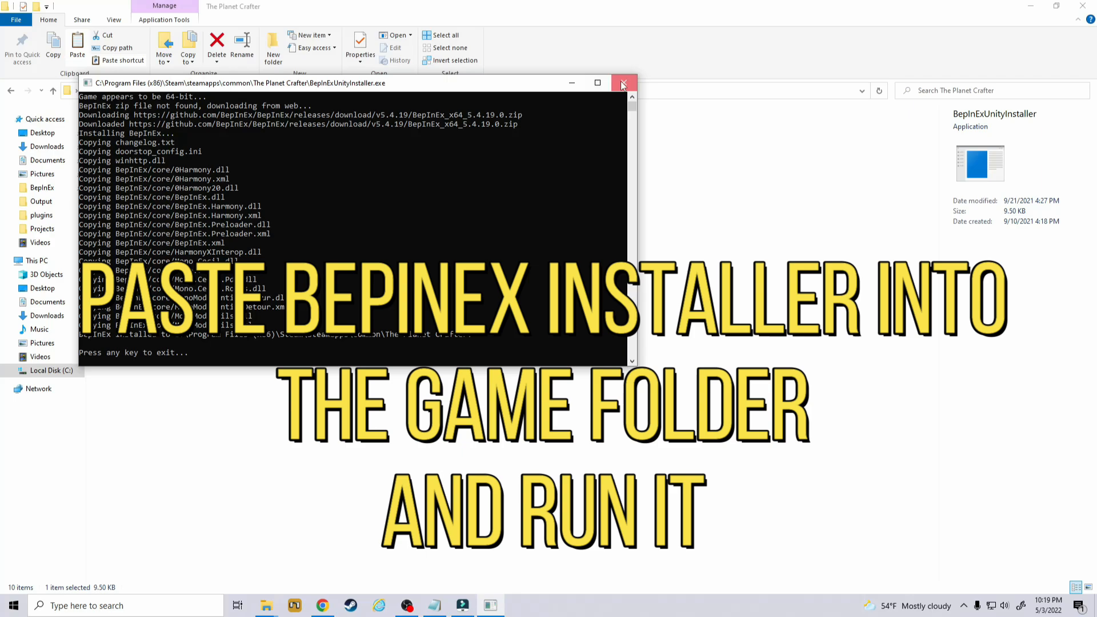
{"action": "left_click", "coordinate": [622, 82]}
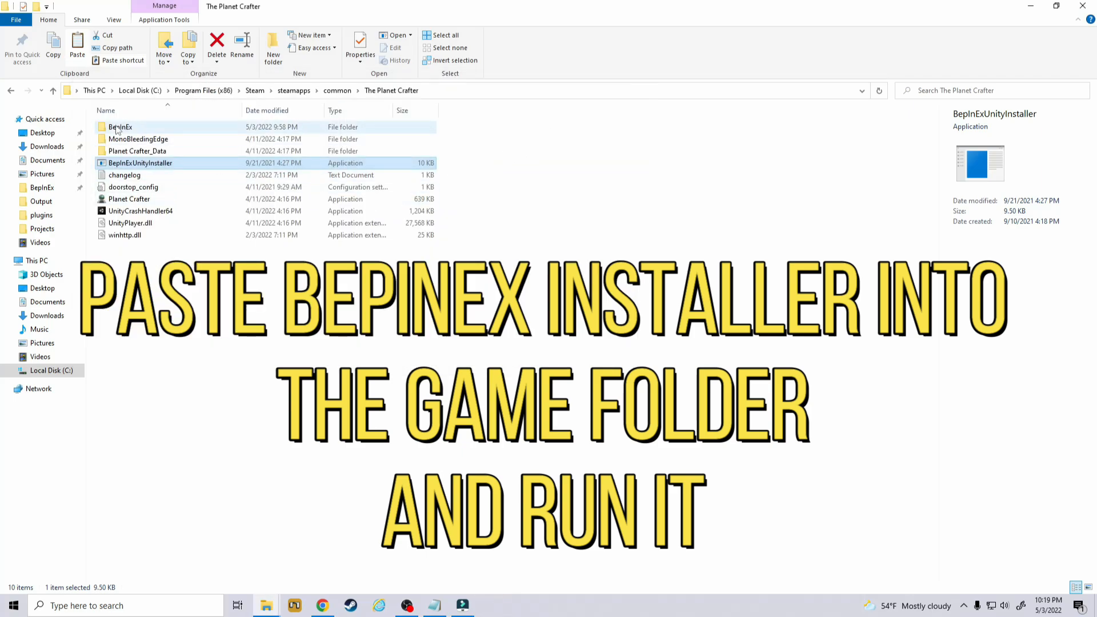
{"action": "double_click", "coordinate": [120, 127]}
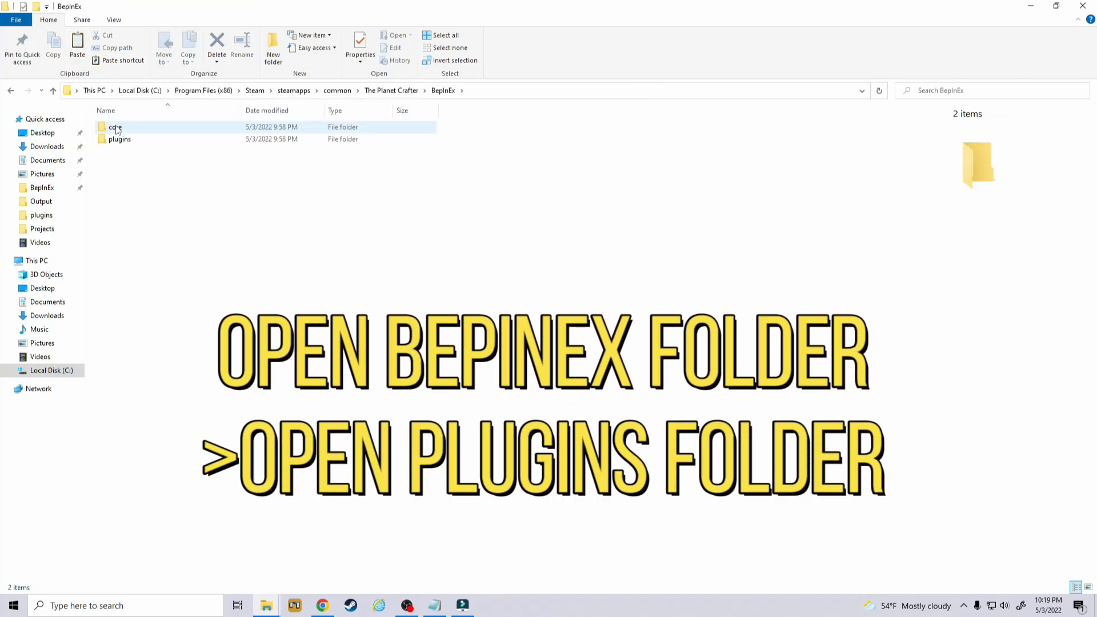
Open the empty BepInEx plugins folder and get the Craft From Containers zip downloaded
{"action": "double_click", "coordinate": [119, 138]}
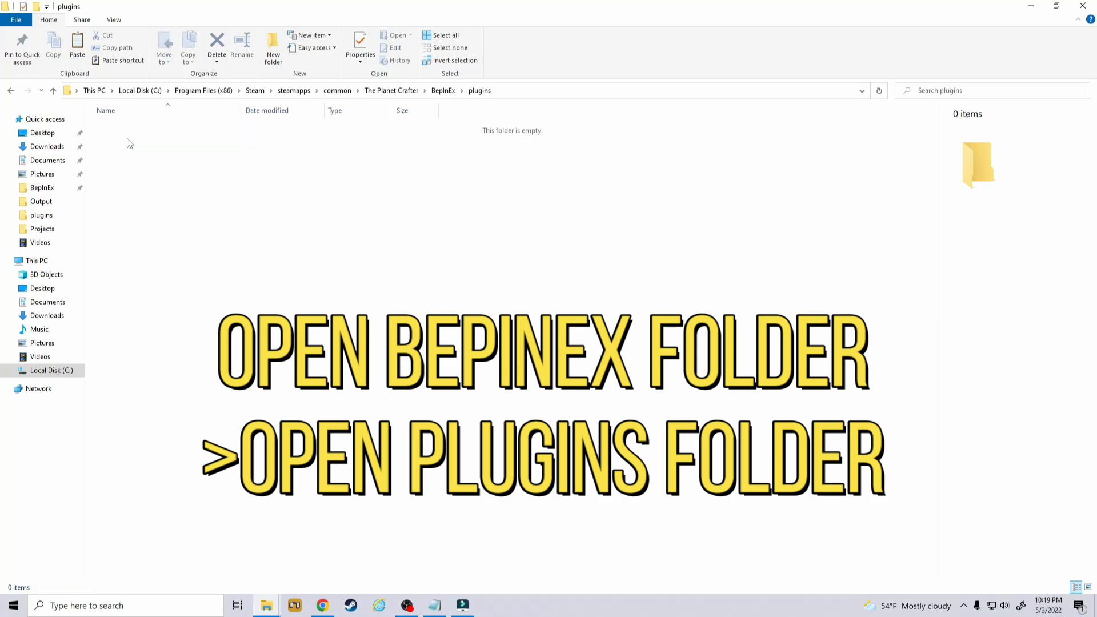
{"action": "mouse_move", "coordinate": [147, 166]}
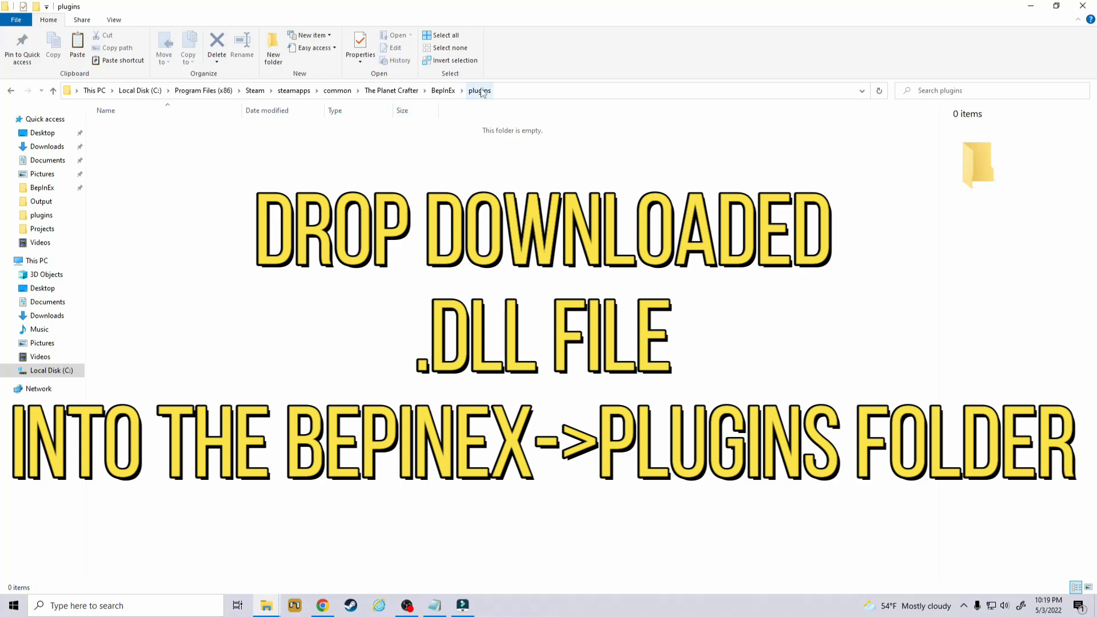
{"action": "left_click", "coordinate": [442, 91]}
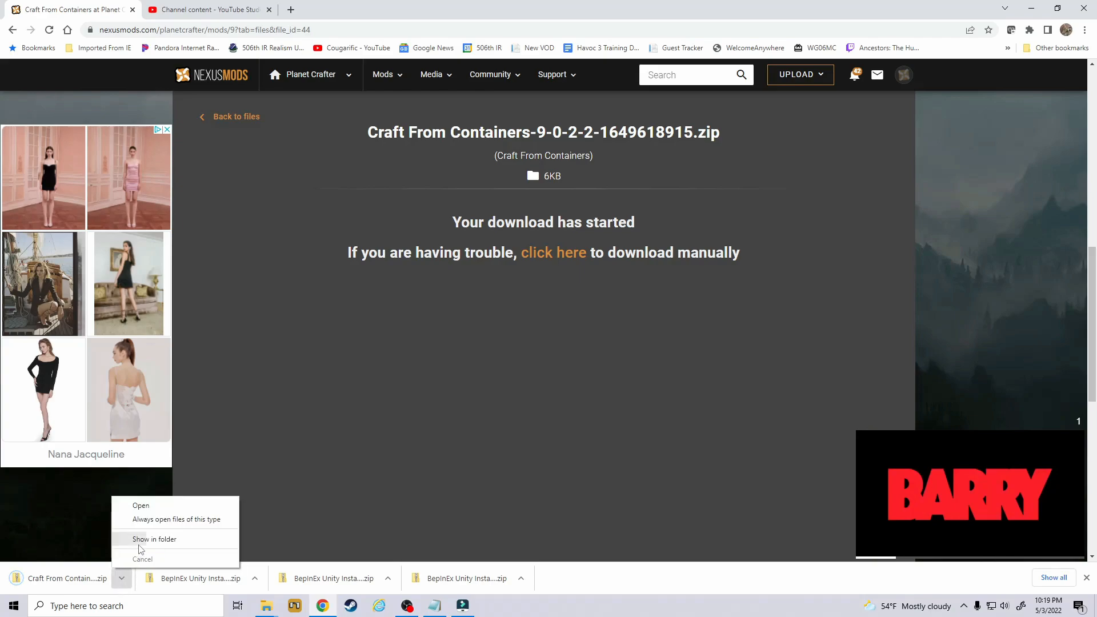
Show the Craft From Containers zip in Downloads, extract it, and copy CraftFromContainers.dll
{"action": "left_click", "coordinate": [153, 538]}
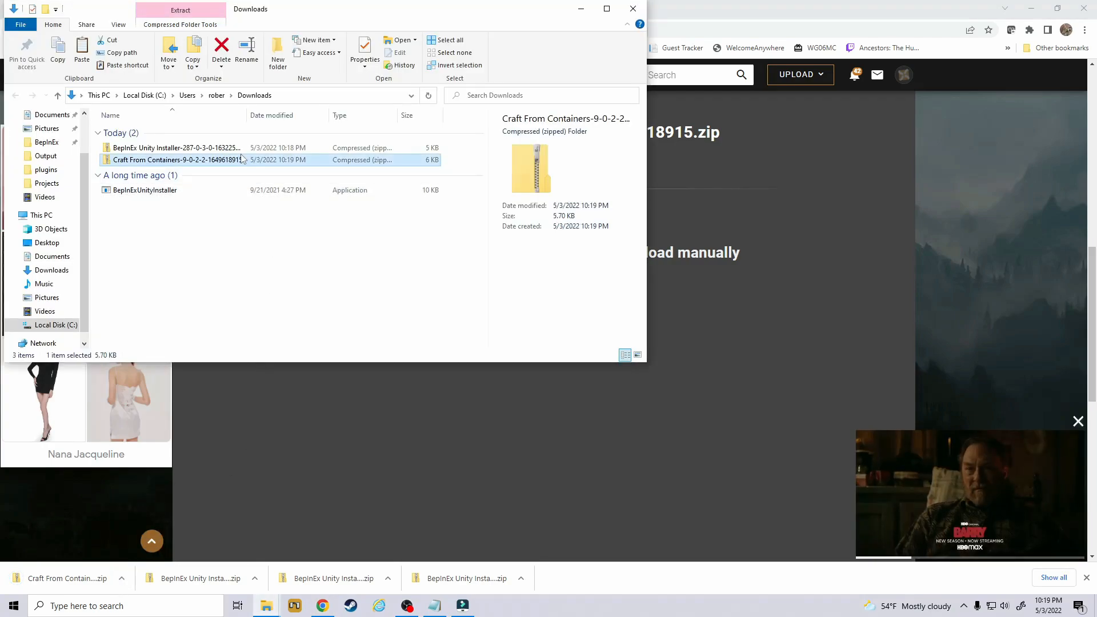
{"action": "right_click", "coordinate": [175, 159]}
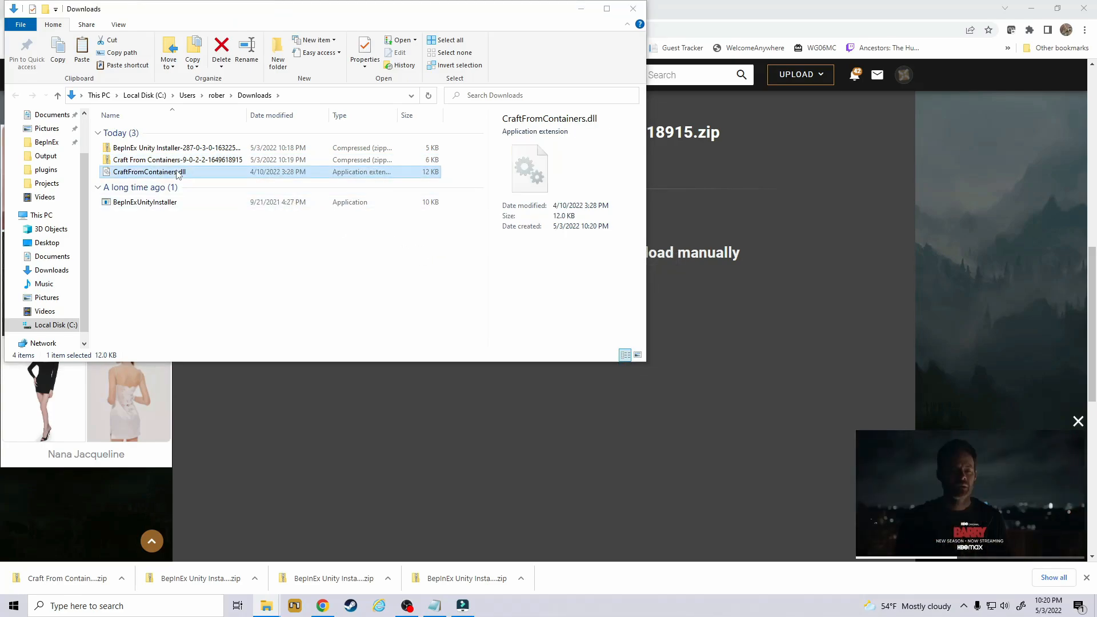
{"action": "right_click", "coordinate": [147, 172]}
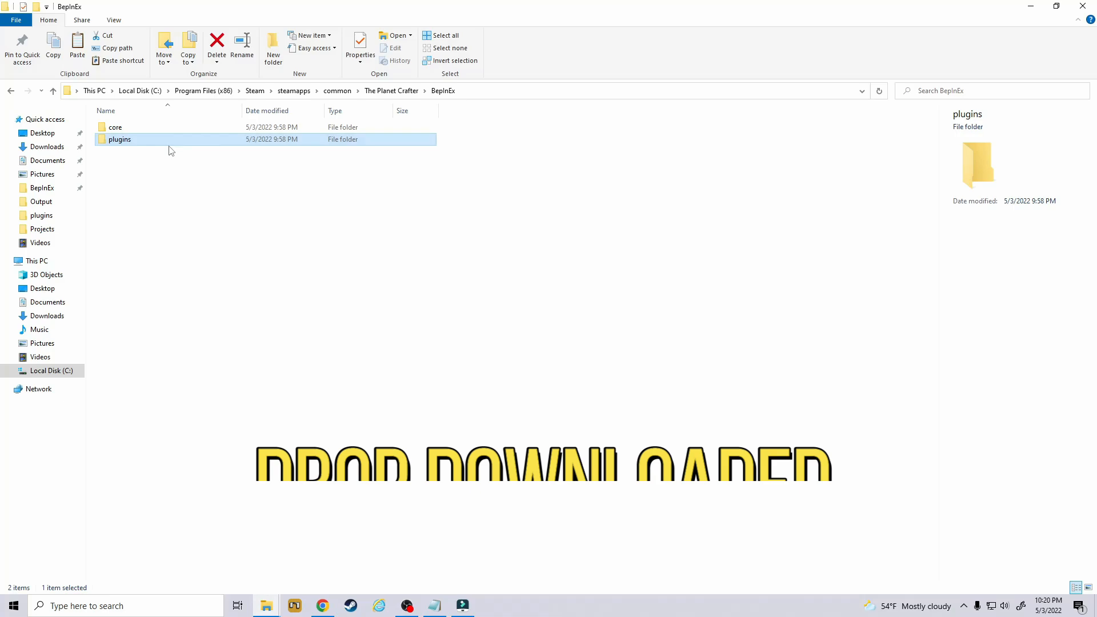
Paste CraftFromContainers.dll into the plugins folder and select the new file
{"action": "double_click", "coordinate": [119, 140]}
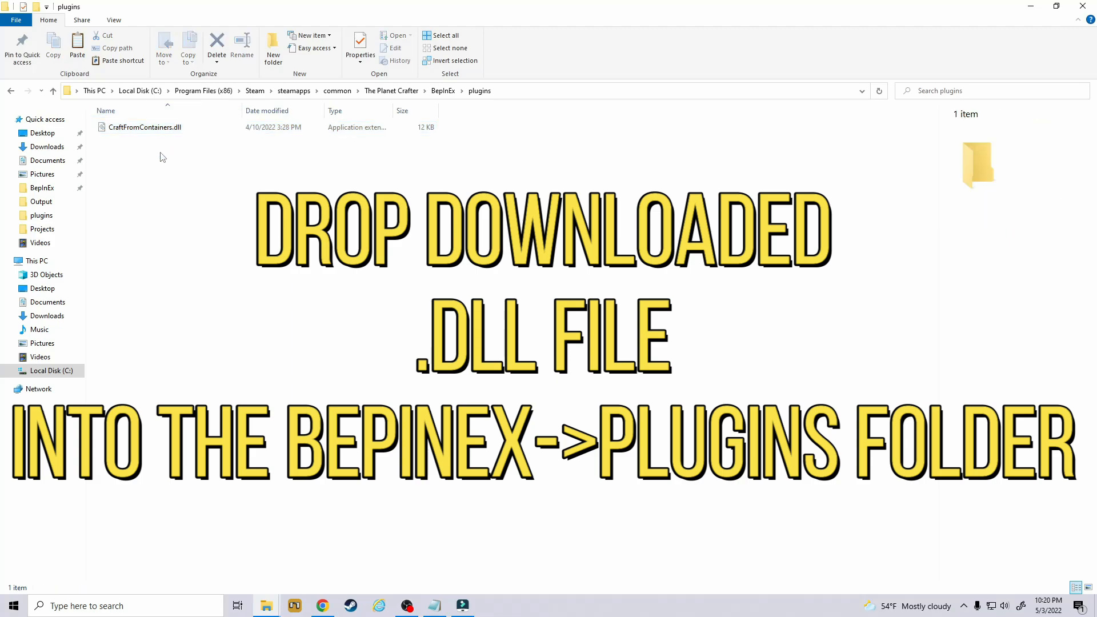
{"action": "left_click", "coordinate": [144, 127]}
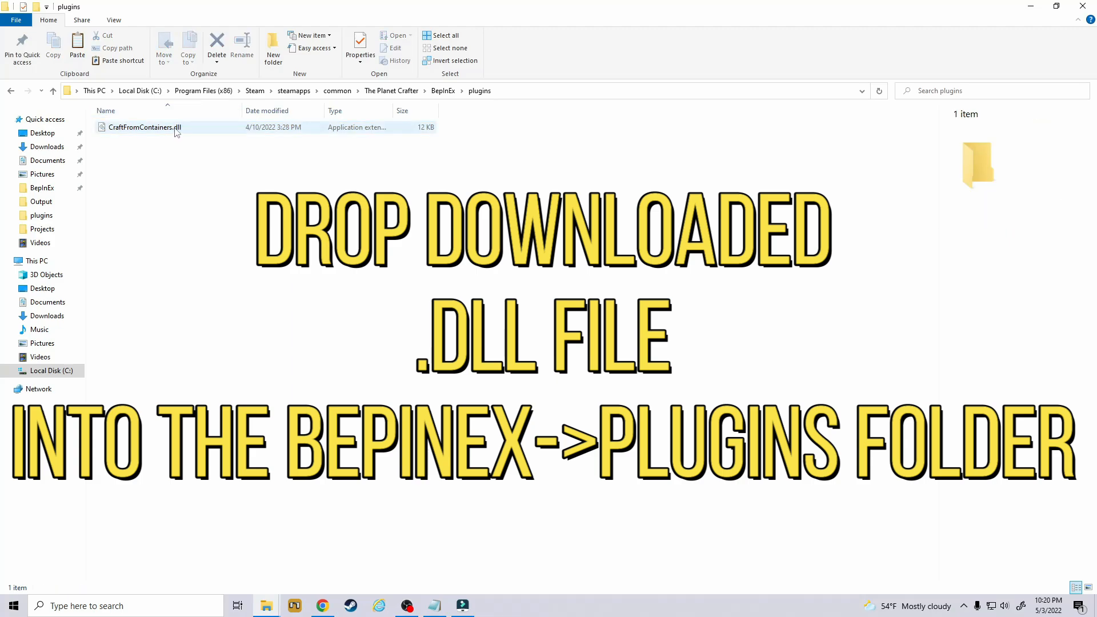
{"action": "mouse_move", "coordinate": [143, 127]}
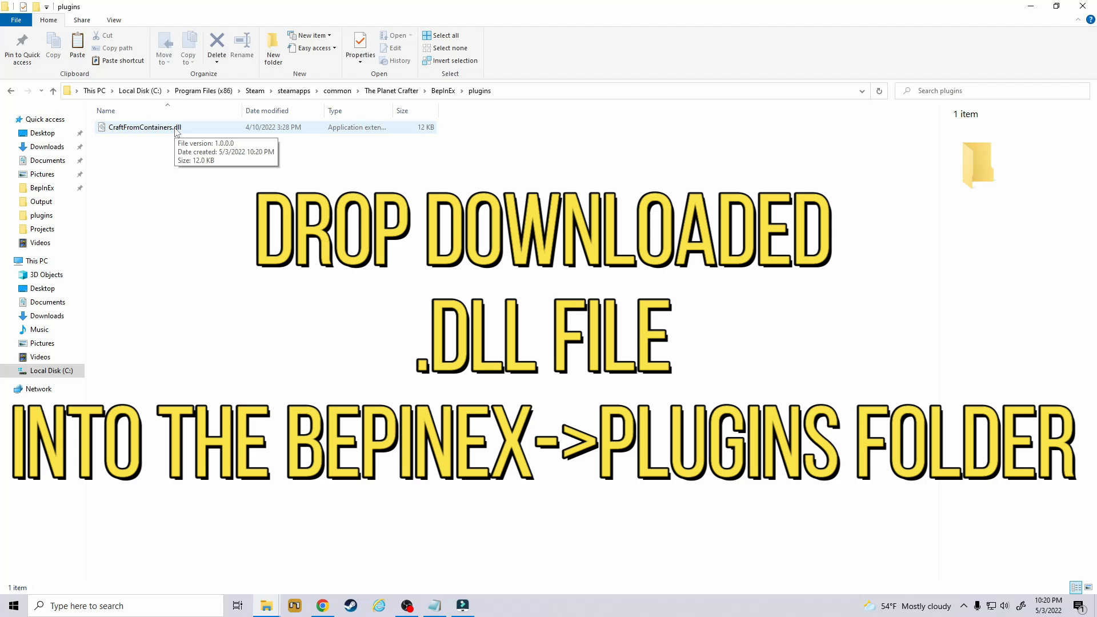
{"action": "left_click", "coordinate": [144, 128]}
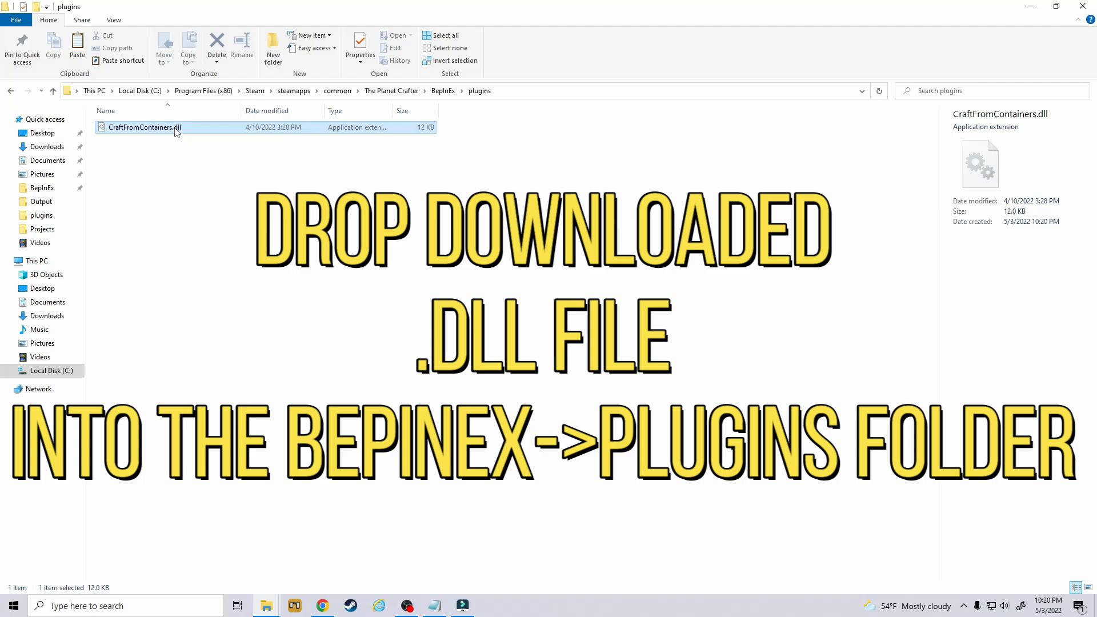